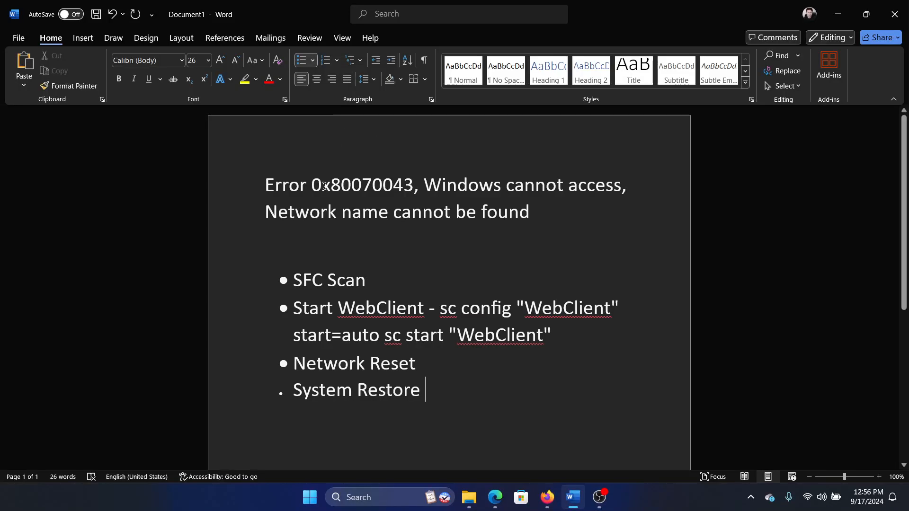
# Step: Run 'sfc /scannow' in an administrator Command Prompt with the fixes document alongside
pyautogui.doubleClick(346, 185)
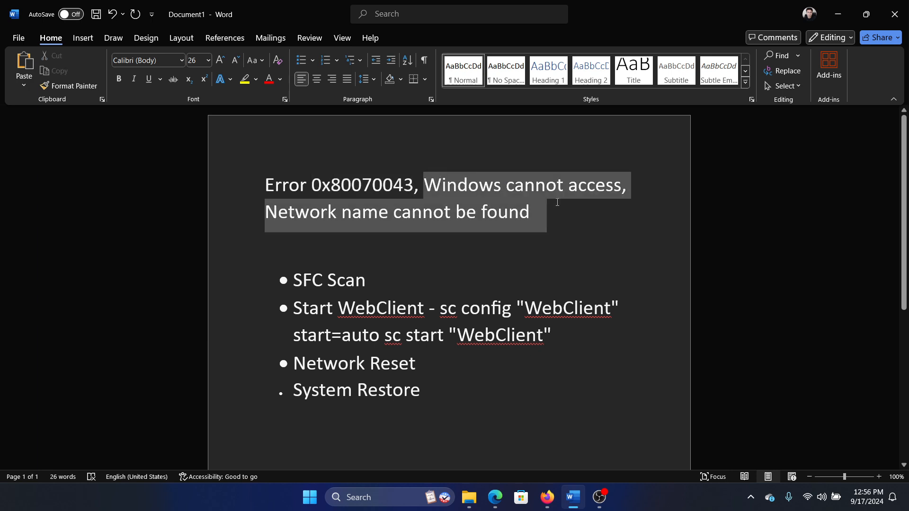
pyautogui.click(265, 244)
pyautogui.write('sfc')
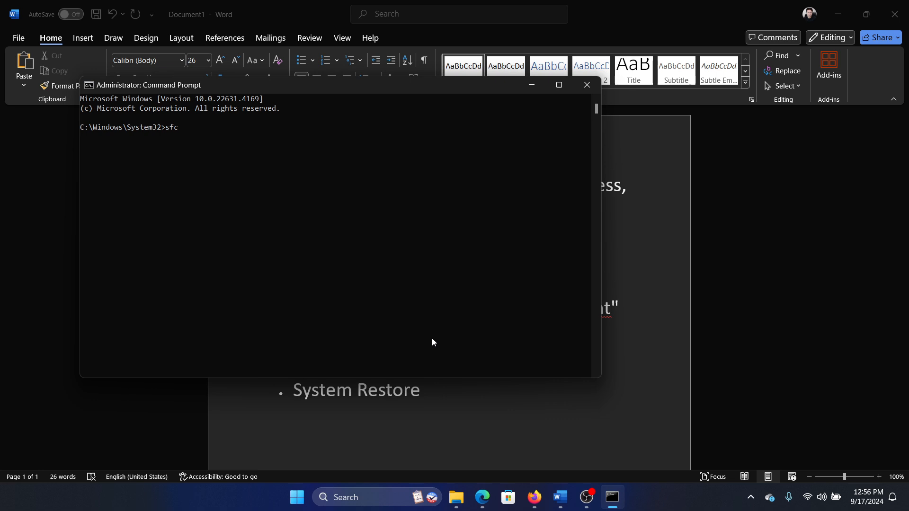
pyautogui.write('/scanno')
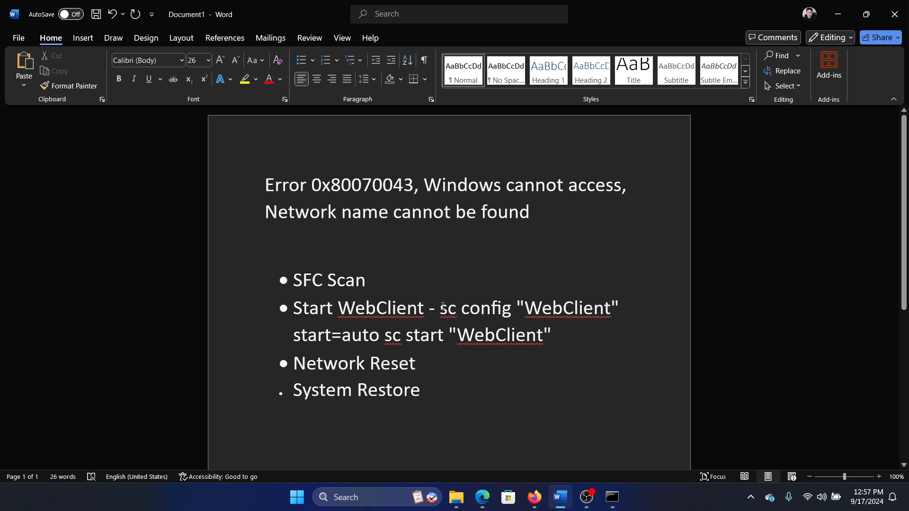
pyautogui.moveTo(440, 307); pyautogui.dragTo(551, 335)
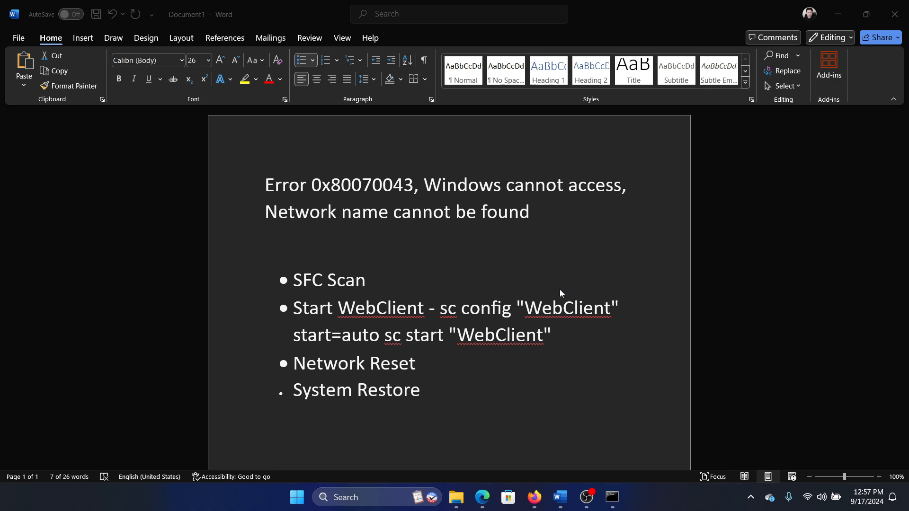
pyautogui.click(611, 497)
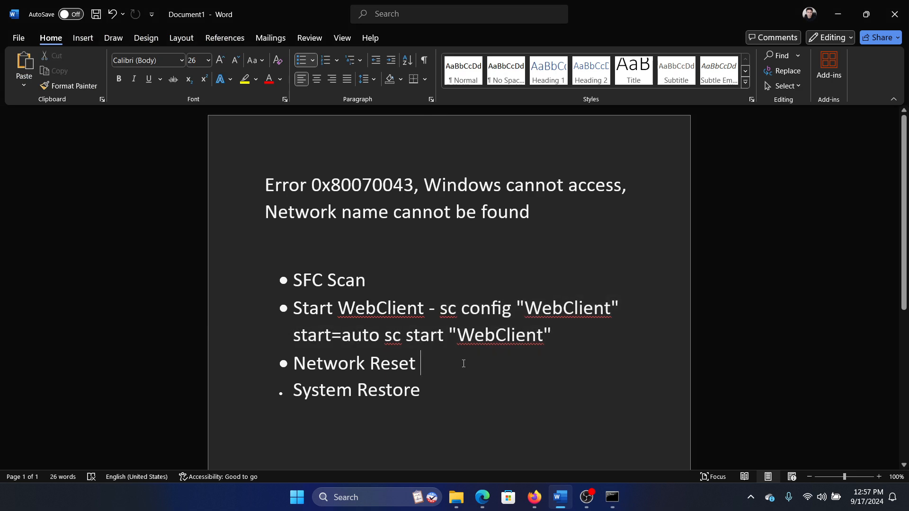
# Step: From the Start shortcut menu, reach Settings > Network & internet > Network reset
pyautogui.rightClick(297, 497)
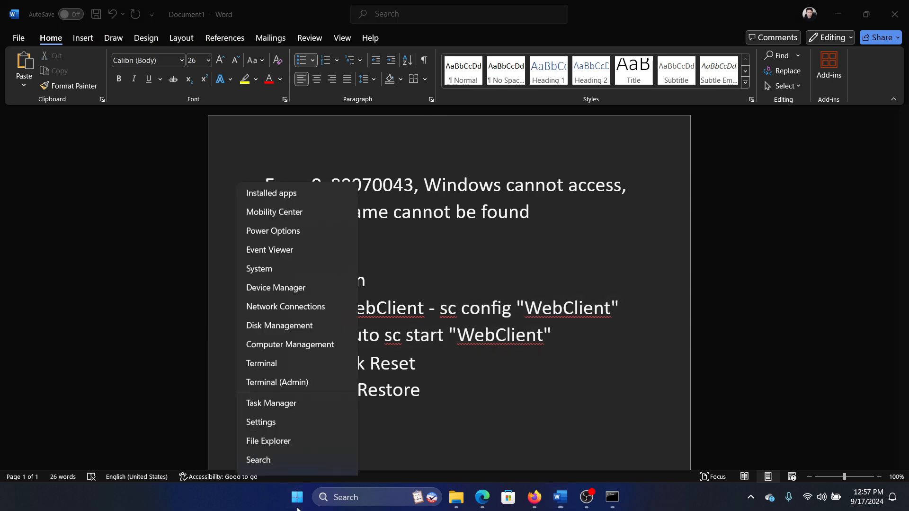
pyautogui.click(260, 422)
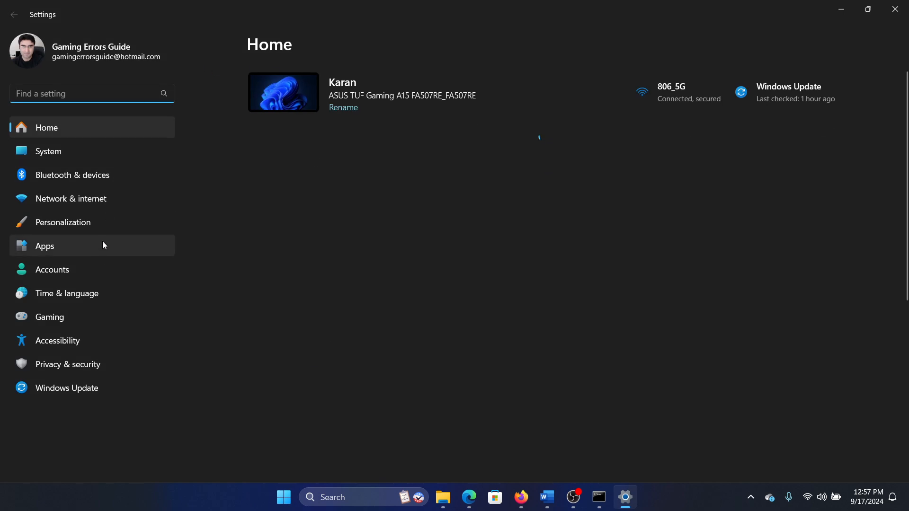
pyautogui.click(71, 198)
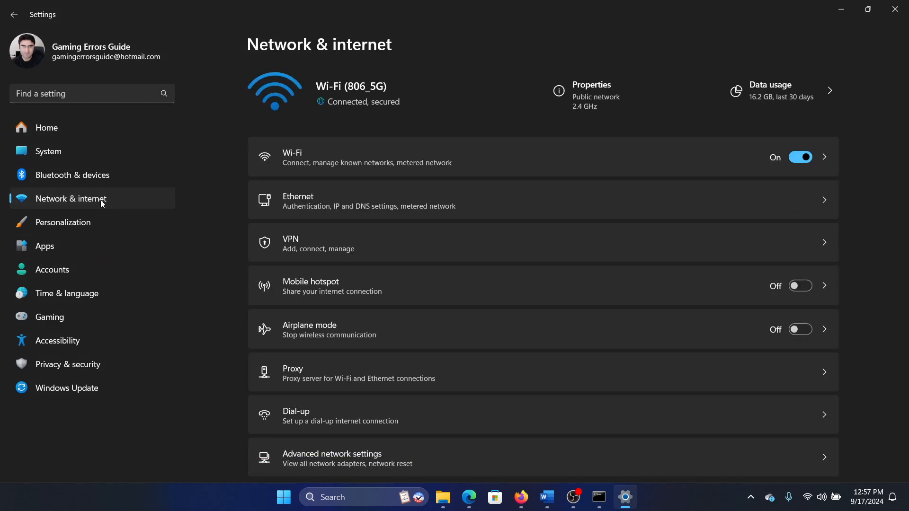
pyautogui.scroll(-3)
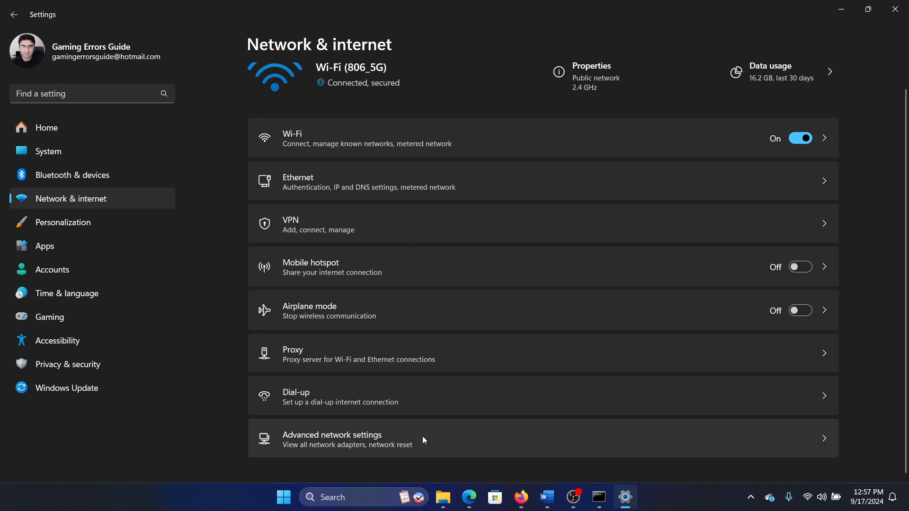
pyautogui.click(332, 438)
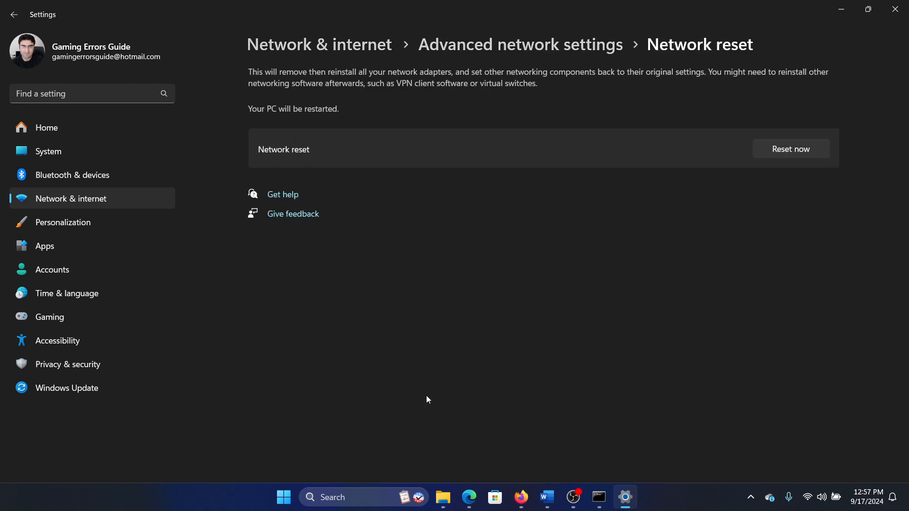
# Step: Start the network reset with Reset now and confirm Yes
pyautogui.click(790, 149)
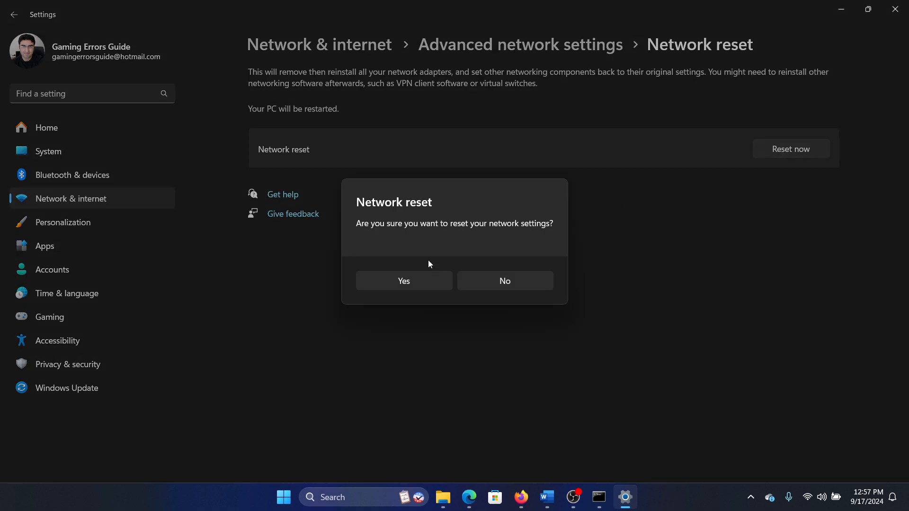
pyautogui.click(545, 497)
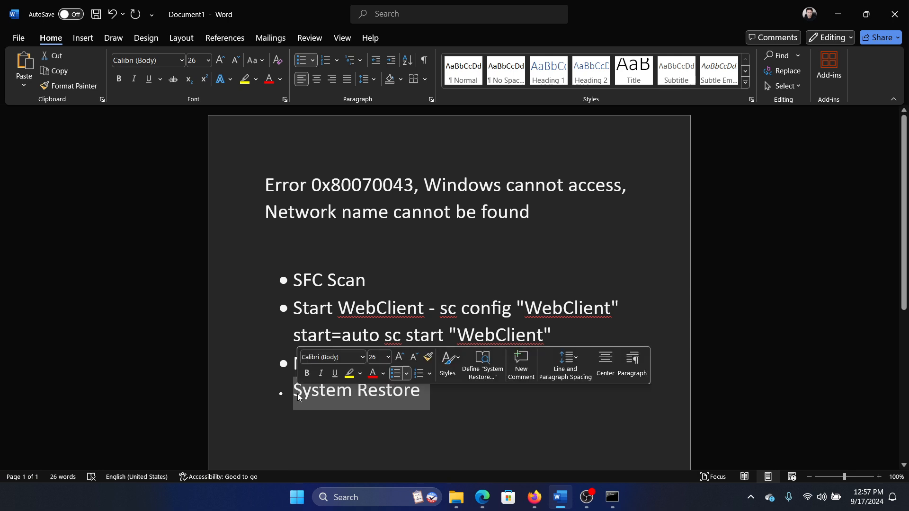
# Step: Highlight the System Restore bullet, then search 'recovery' from the taskbar
pyautogui.click(474, 406)
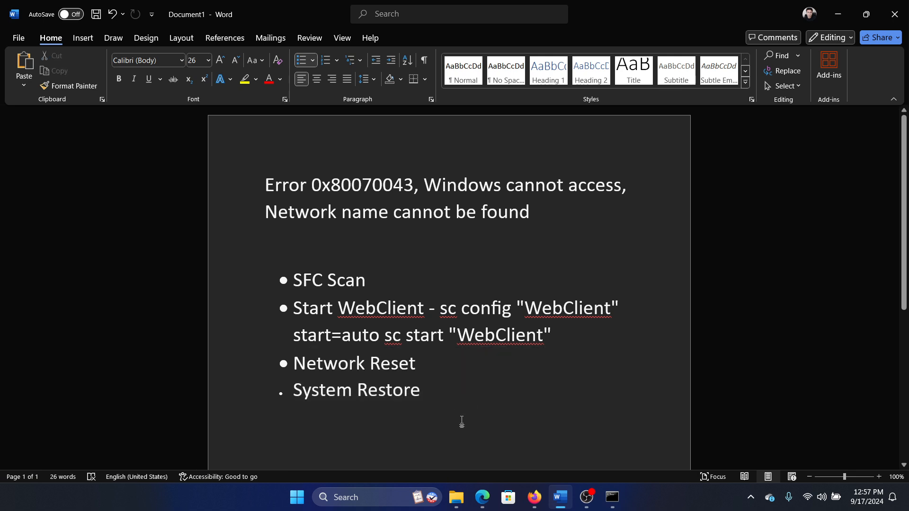
pyautogui.write('recovery')
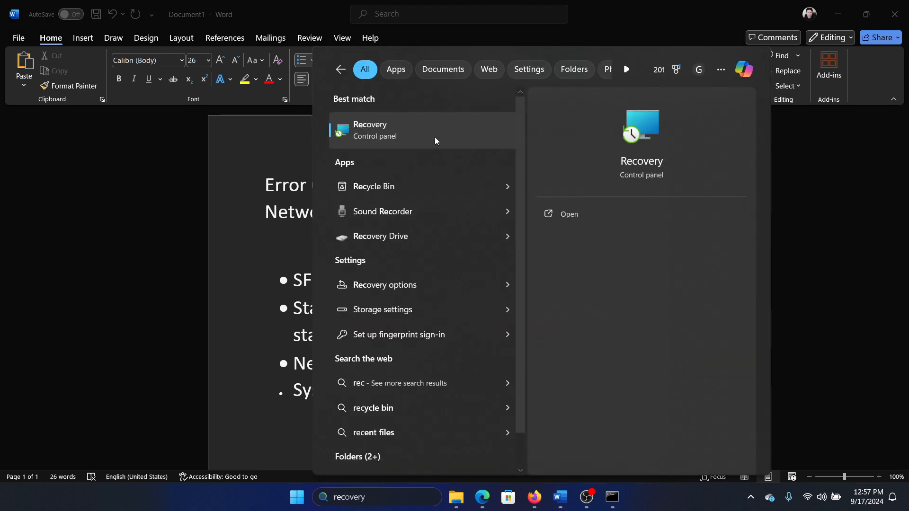
# Step: From Control Panel Recovery, launch System Restore and proceed with a chosen restore point
pyautogui.click(370, 130)
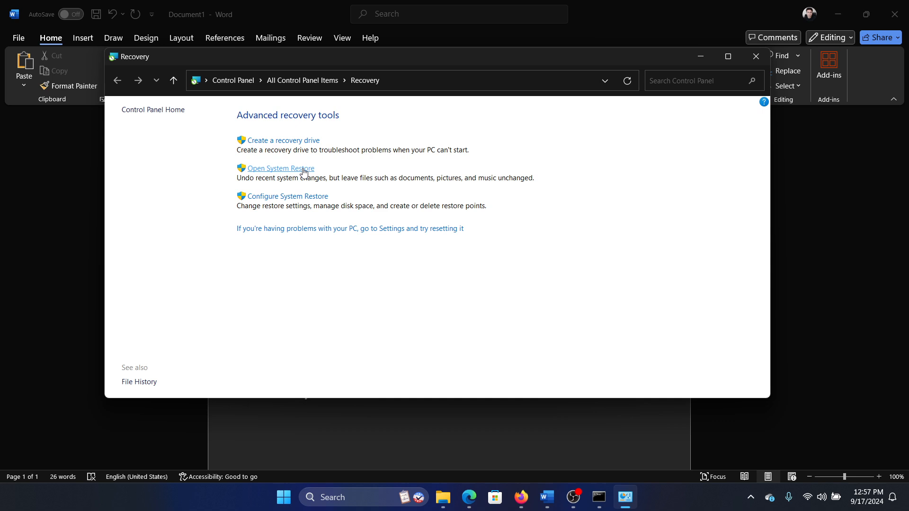
pyautogui.click(280, 168)
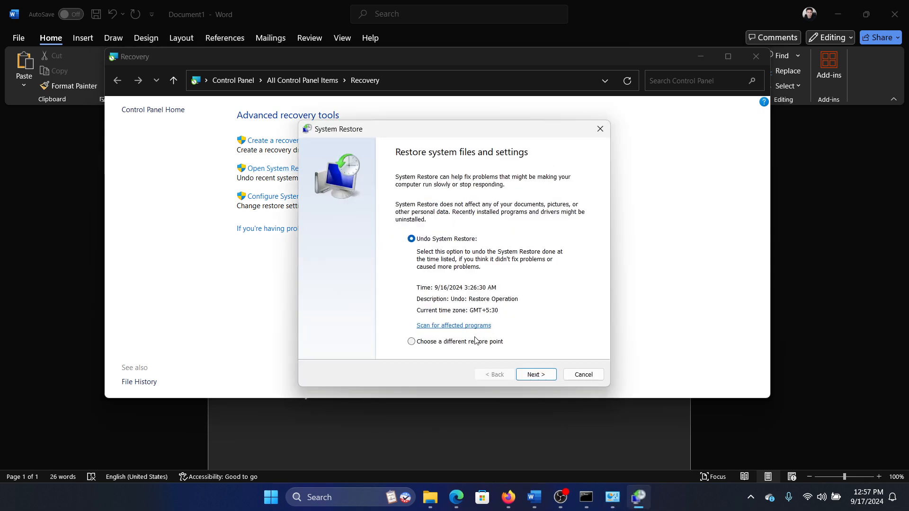
pyautogui.click(534, 374)
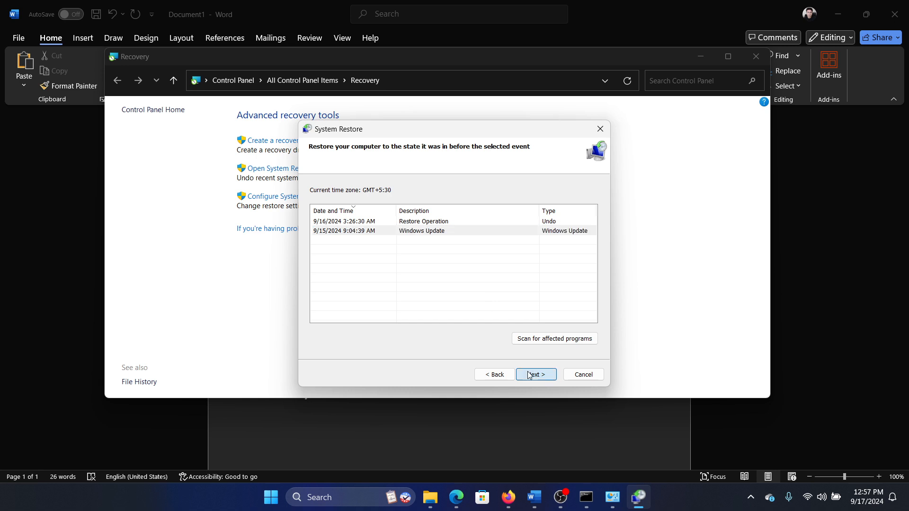
pyautogui.click(535, 374)
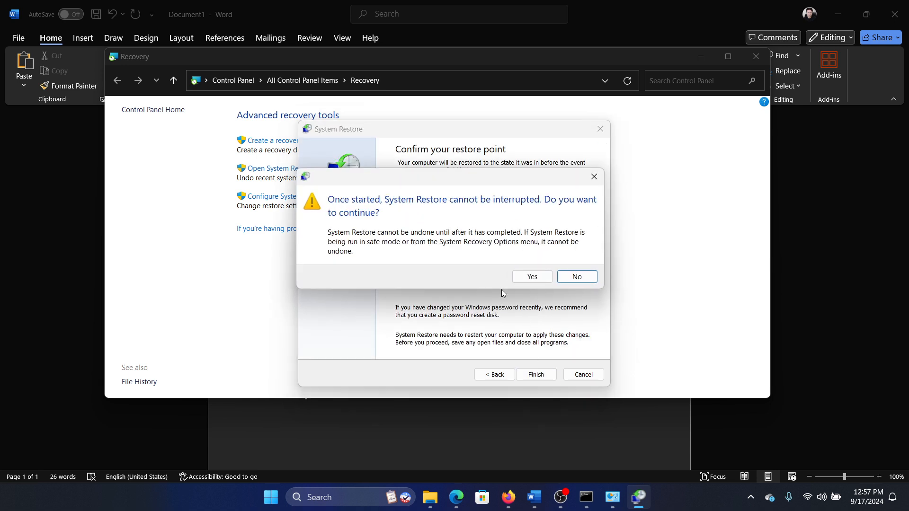
# Step: Decline the cannot-interrupt warning with No and close the Recovery window
pyautogui.click(577, 277)
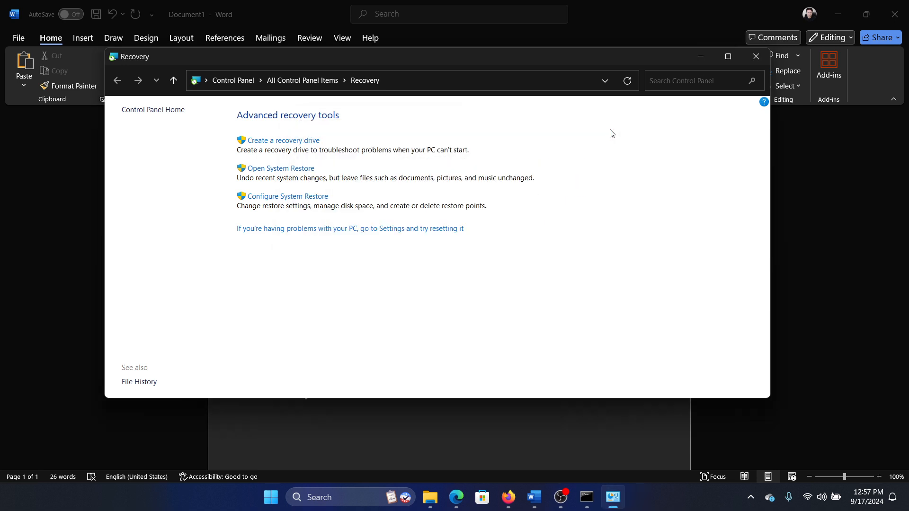
pyautogui.click(756, 56)
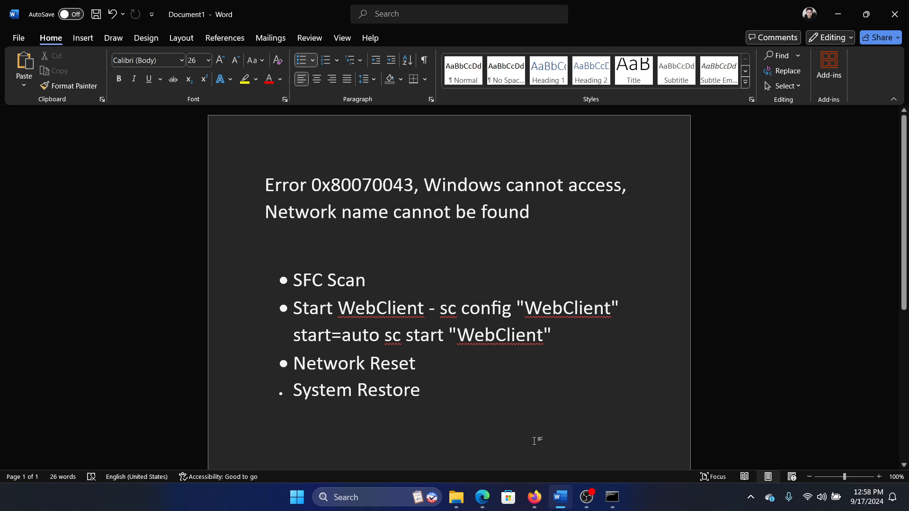
pyautogui.click(423, 389)
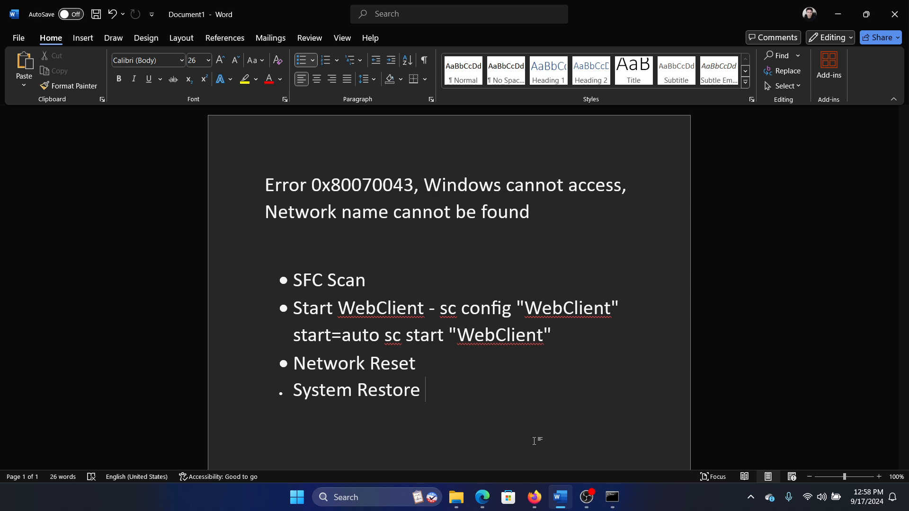